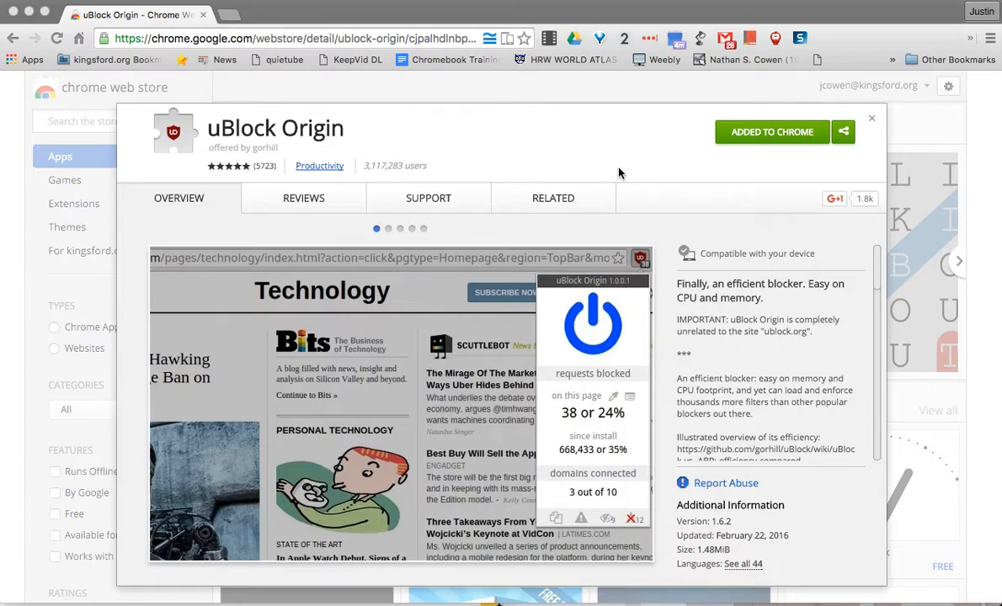
{"action": "mouse_move", "coordinate": [423, 171]}
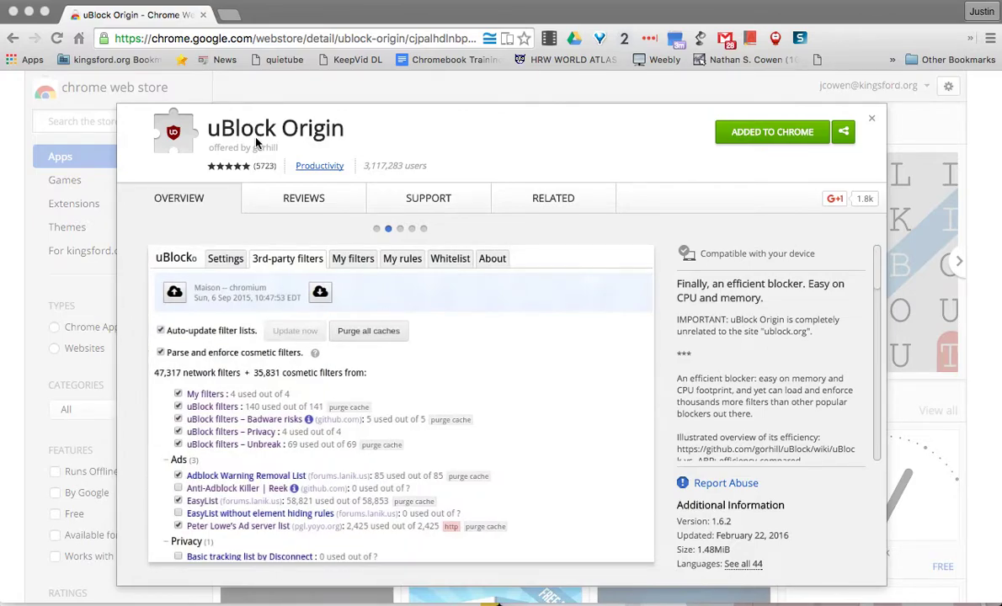
{"action": "mouse_move", "coordinate": [445, 159]}
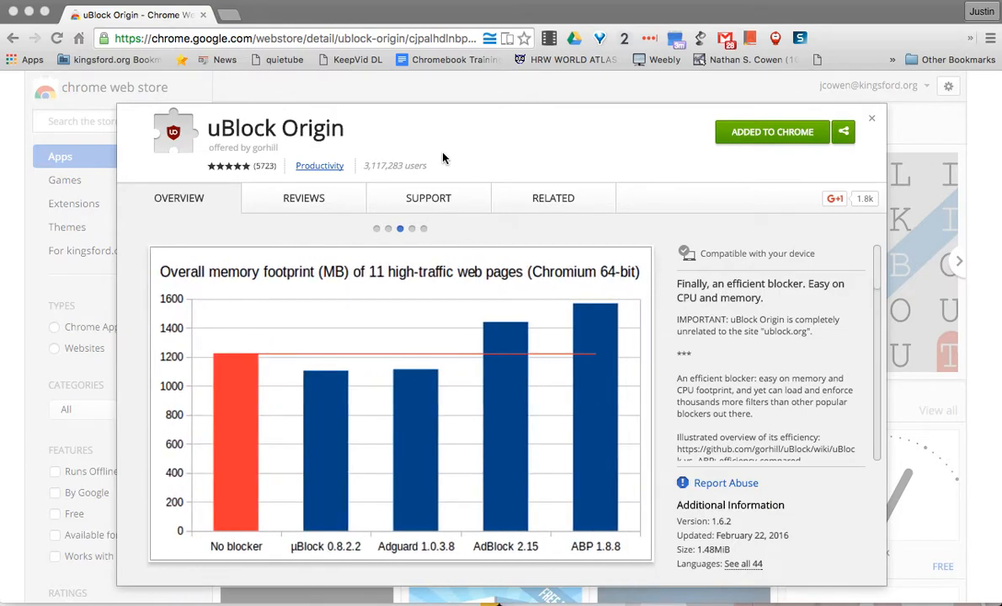
{"action": "mouse_move", "coordinate": [576, 148]}
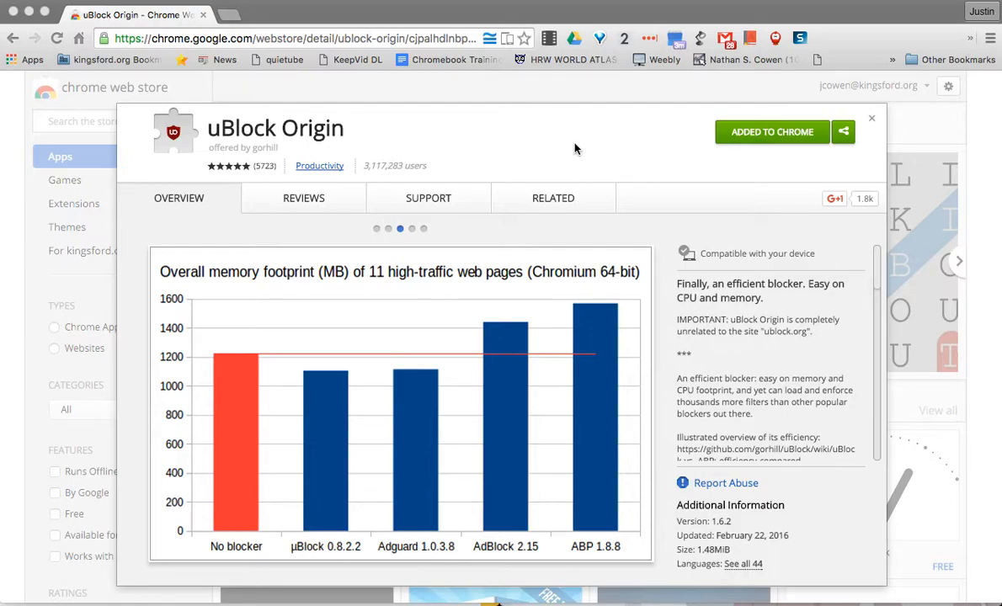
Step: Switch the left window to the NYT 'New York Today: Leap-Day Lore' article and scroll down through it
{"action": "left_click", "coordinate": [411, 229]}
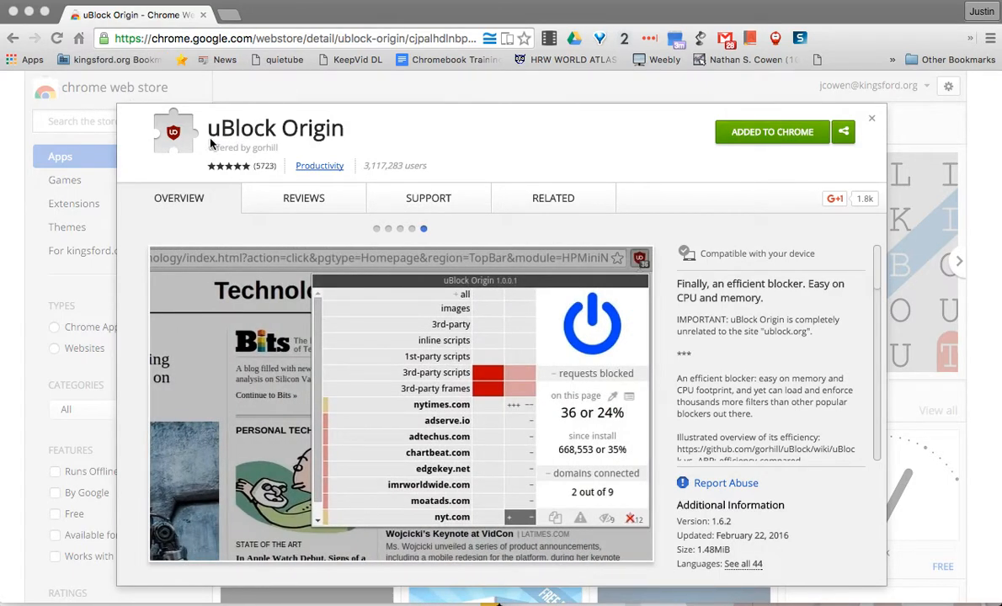
{"action": "mouse_move", "coordinate": [256, 162]}
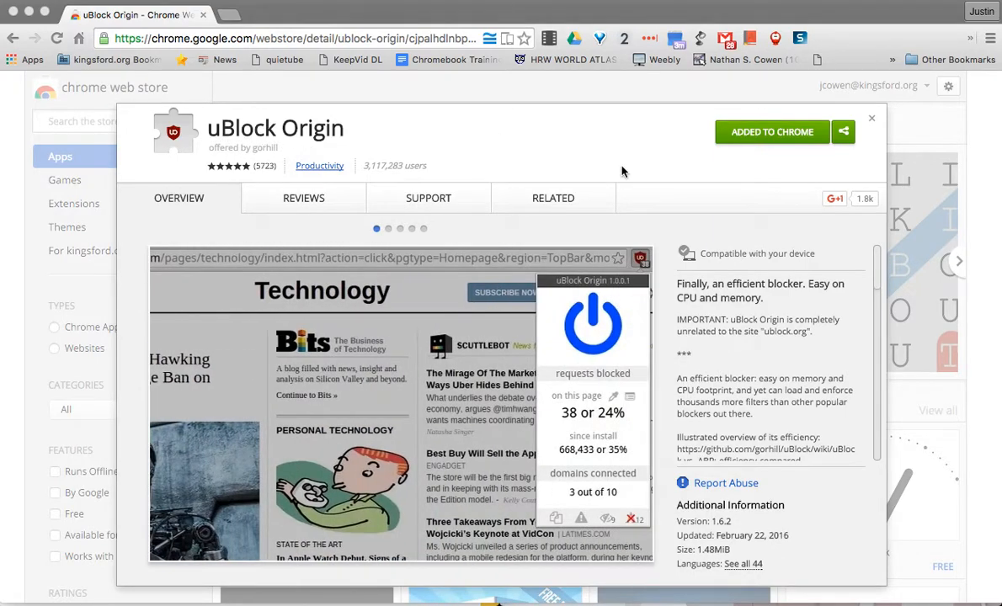
{"action": "mouse_move", "coordinate": [775, 144]}
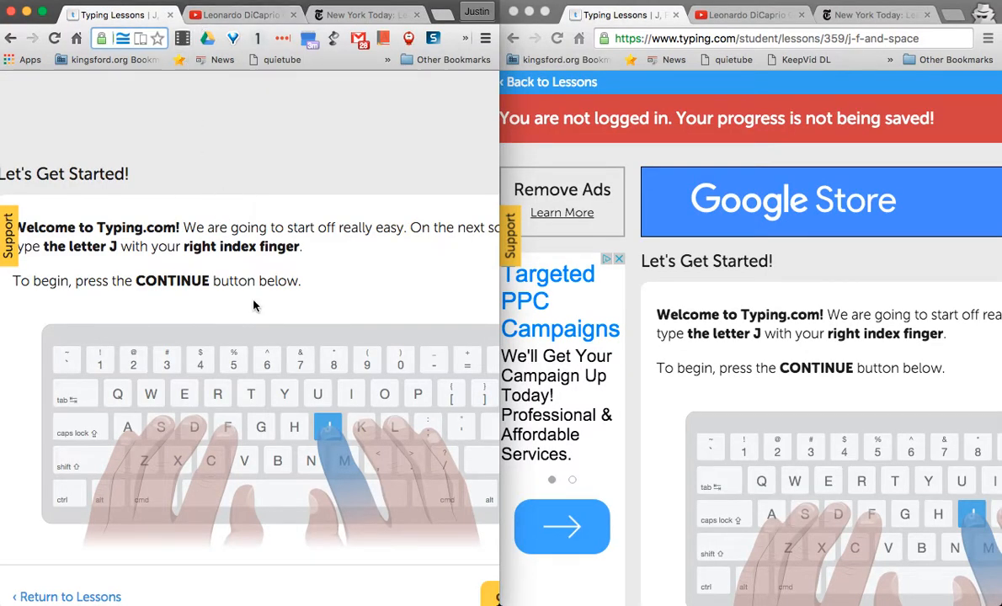
{"action": "mouse_move", "coordinate": [665, 401]}
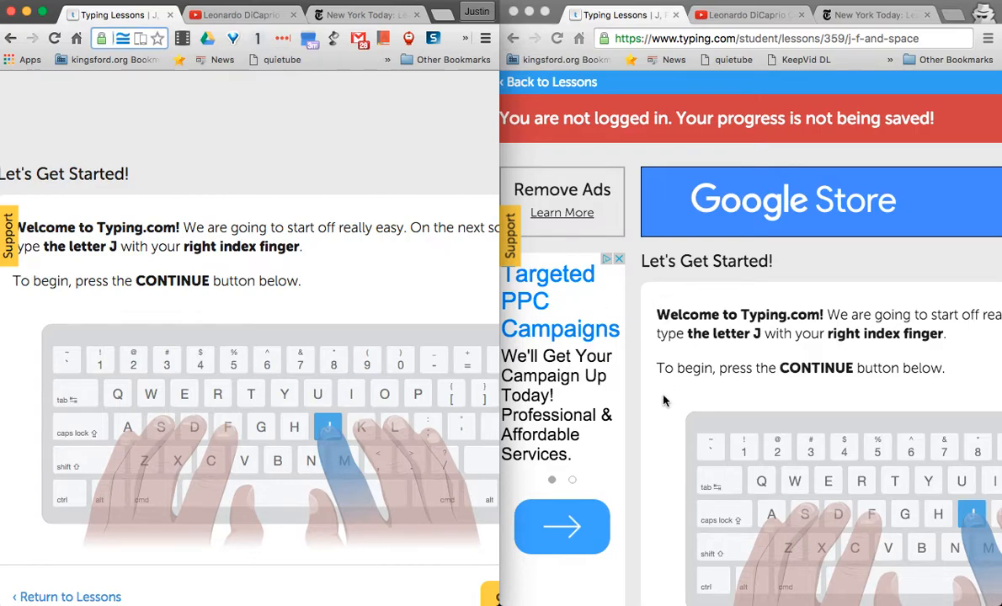
{"action": "mouse_move", "coordinate": [320, 280]}
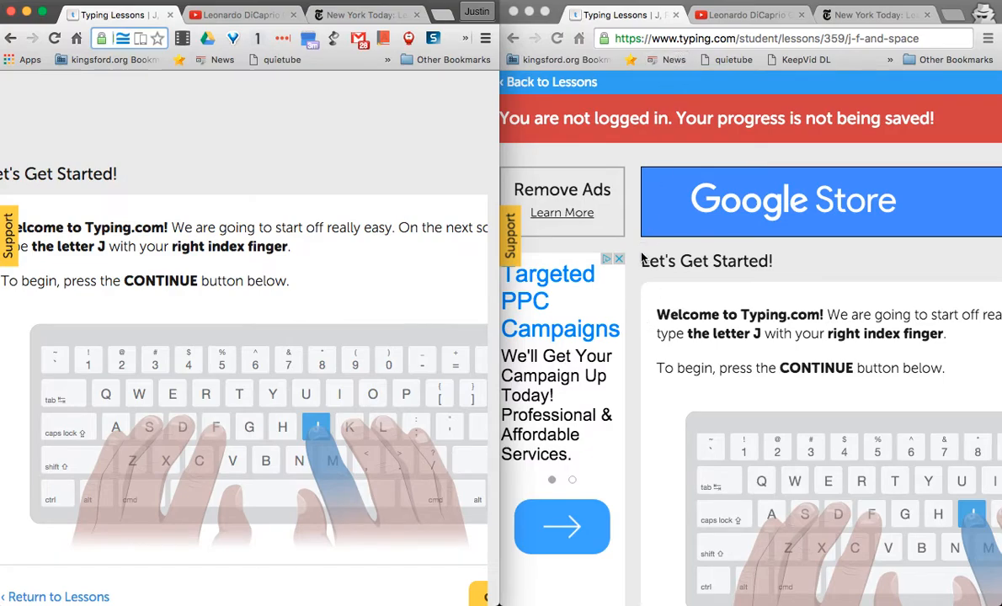
{"action": "scroll", "scroll_direction": "down", "scroll_amount": 3}
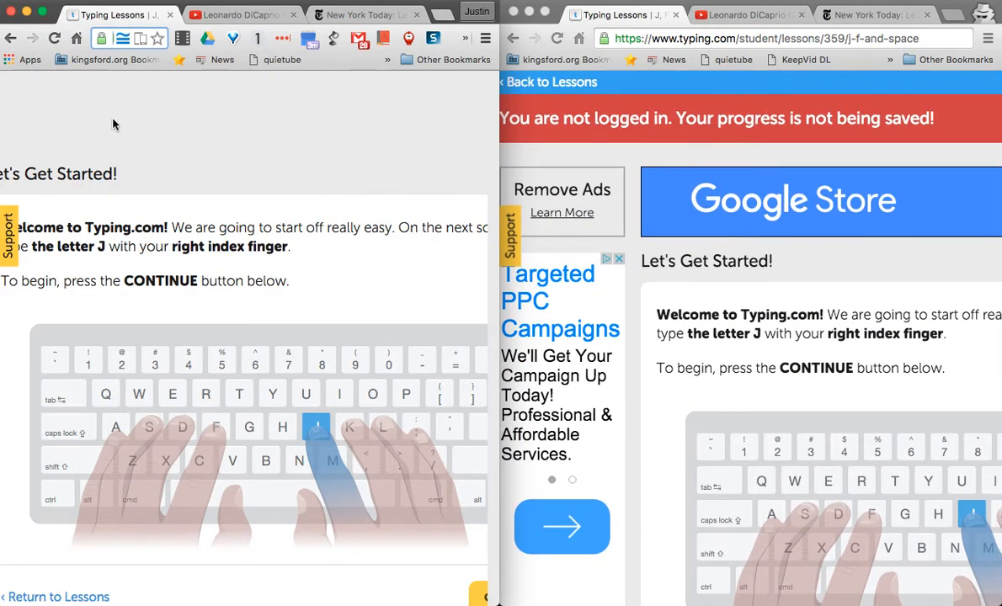
{"action": "mouse_move", "coordinate": [340, 212]}
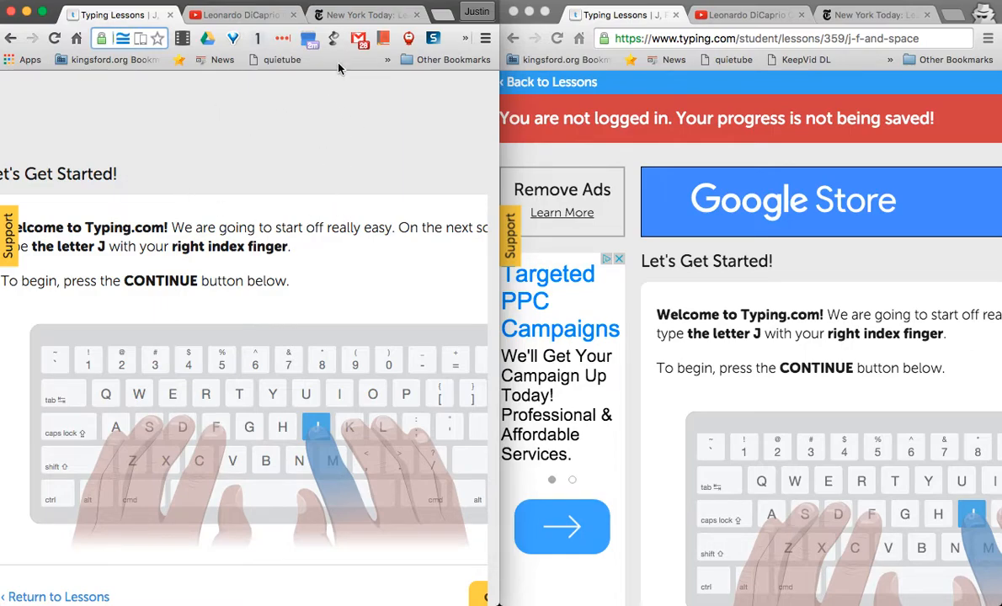
{"action": "left_click", "coordinate": [381, 14]}
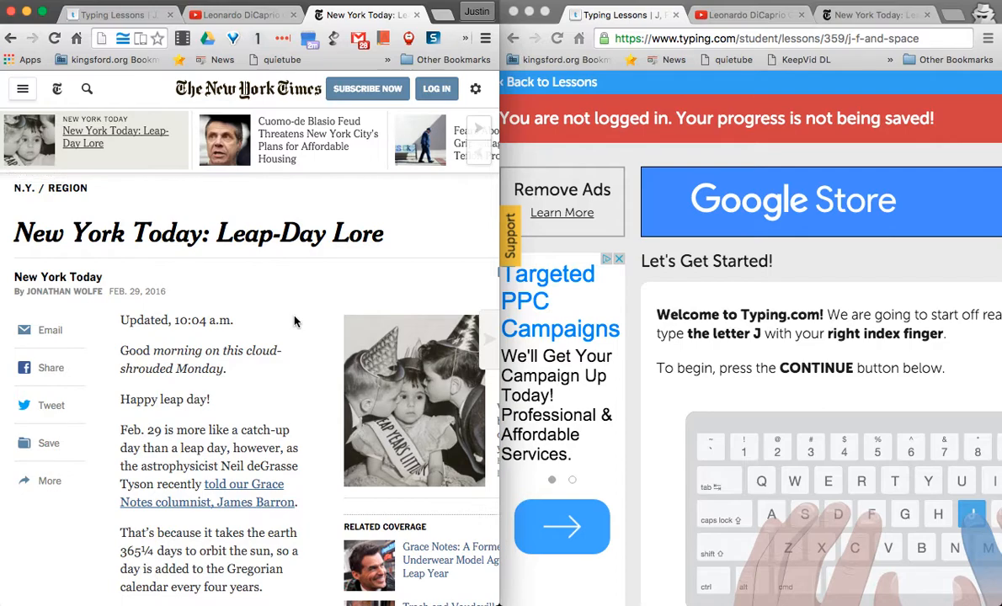
{"action": "scroll", "scroll_direction": "down", "scroll_amount": 3}
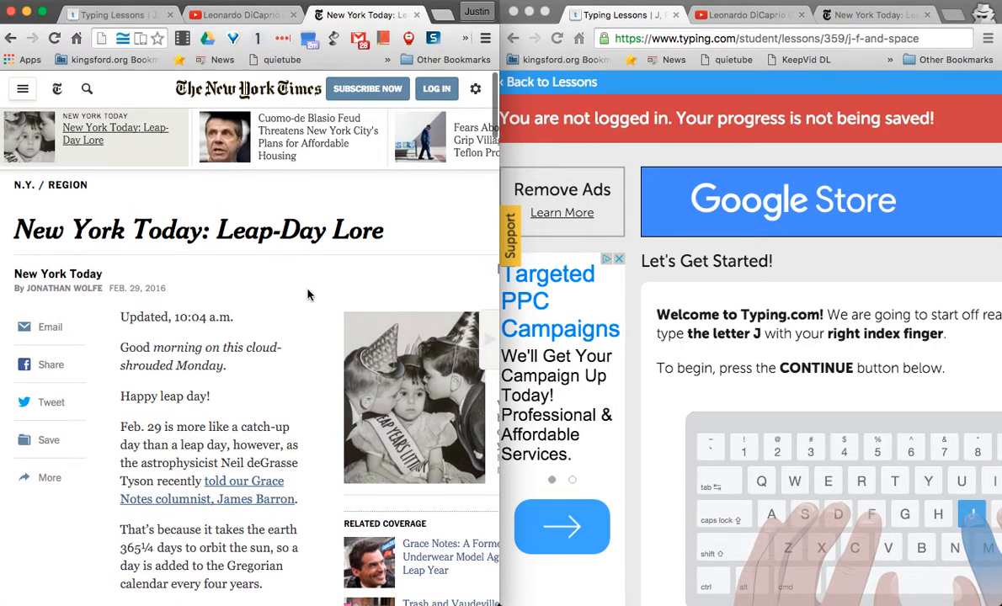
{"action": "scroll", "scroll_direction": "down", "scroll_amount": 3}
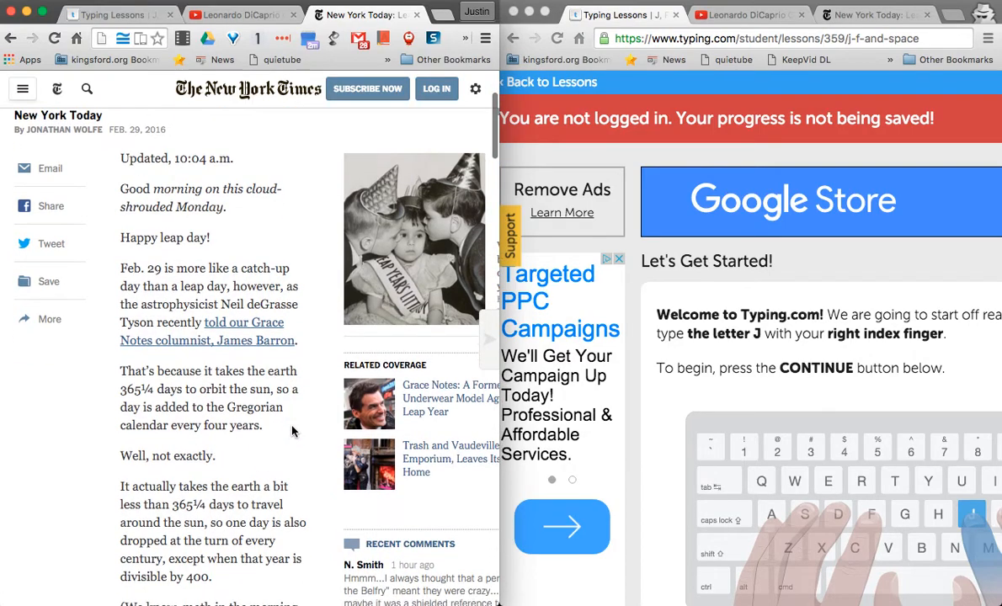
{"action": "scroll", "scroll_direction": "down", "scroll_amount": 3}
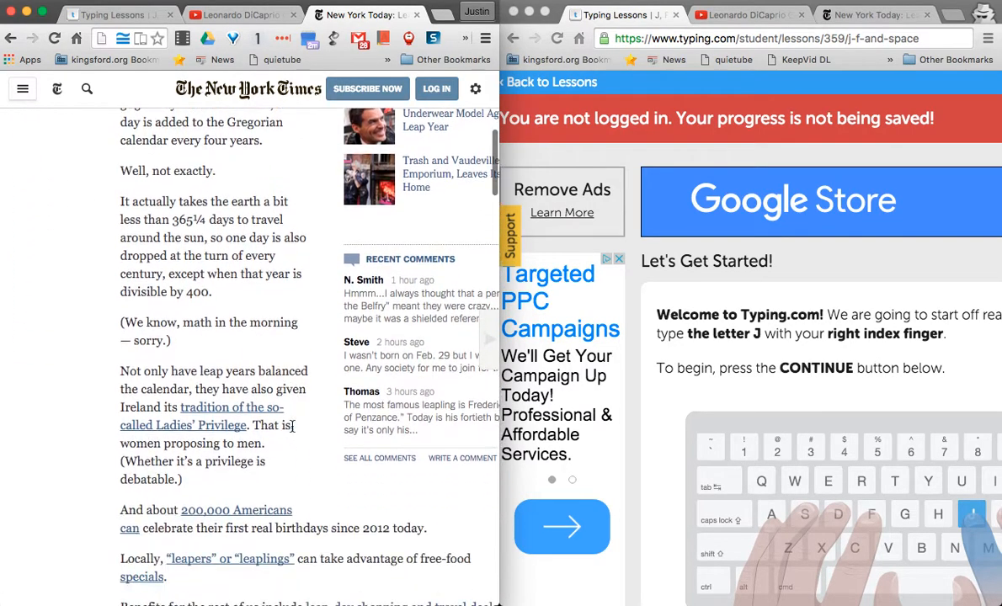
{"action": "scroll", "scroll_direction": "down", "scroll_amount": 3}
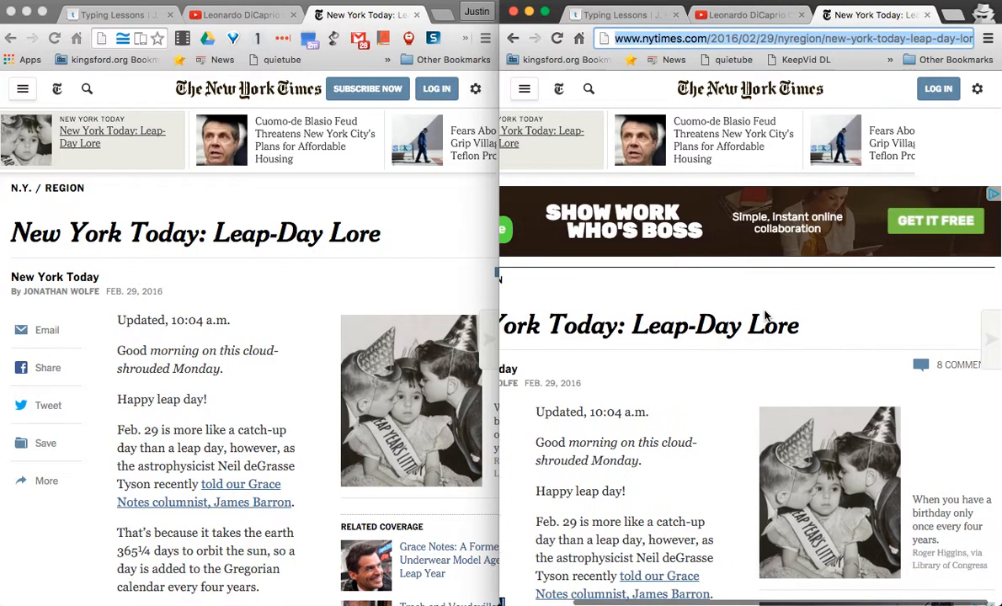
Step: Scroll further down the Leap-Day Lore article past the ad banners in the right window
{"action": "scroll", "scroll_direction": "down", "scroll_amount": 3}
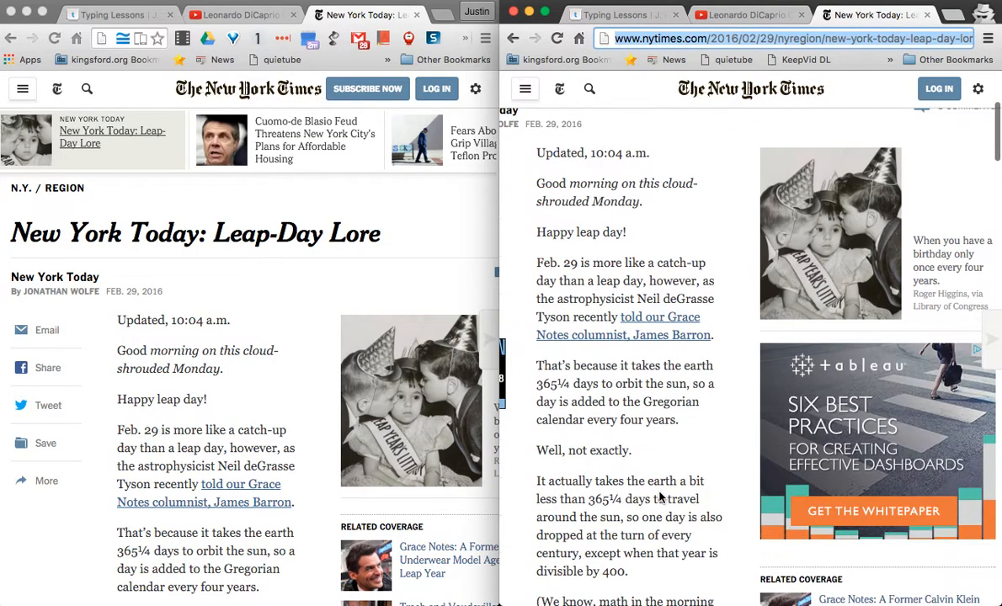
{"action": "scroll", "scroll_direction": "down", "scroll_amount": 3}
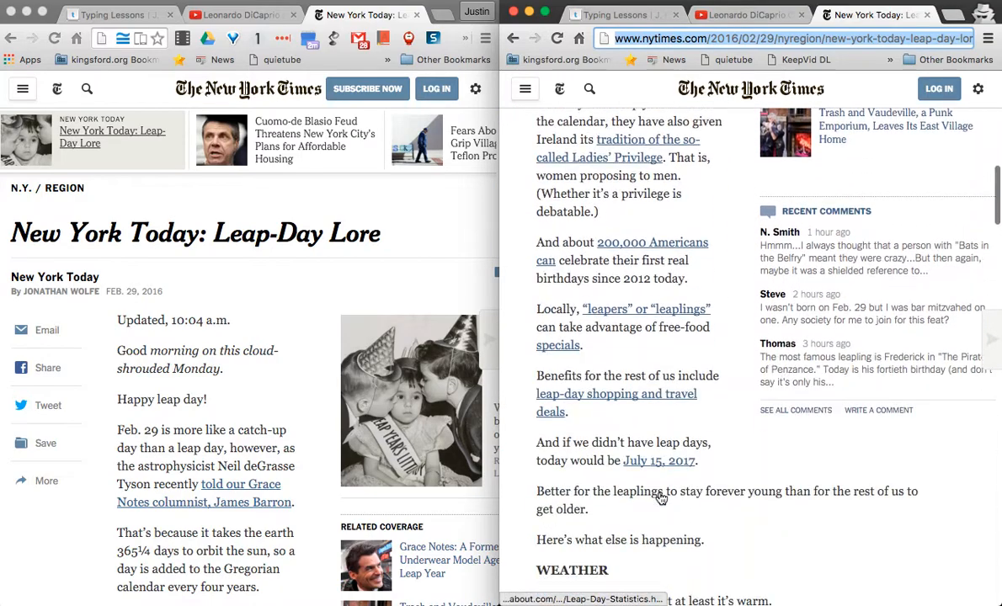
{"action": "scroll", "scroll_direction": "down", "scroll_amount": 3}
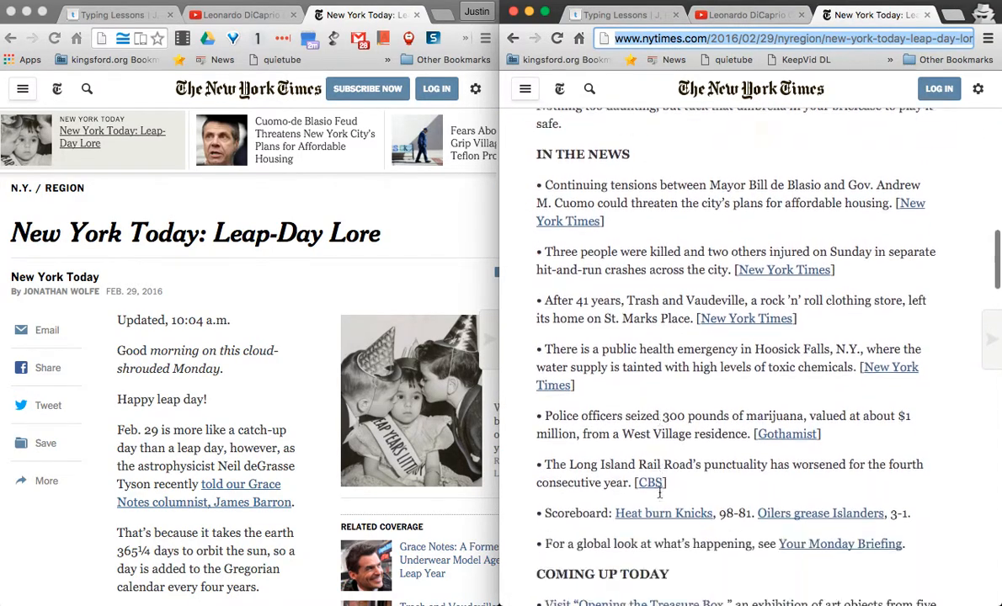
{"action": "scroll", "scroll_direction": "down", "scroll_amount": 3}
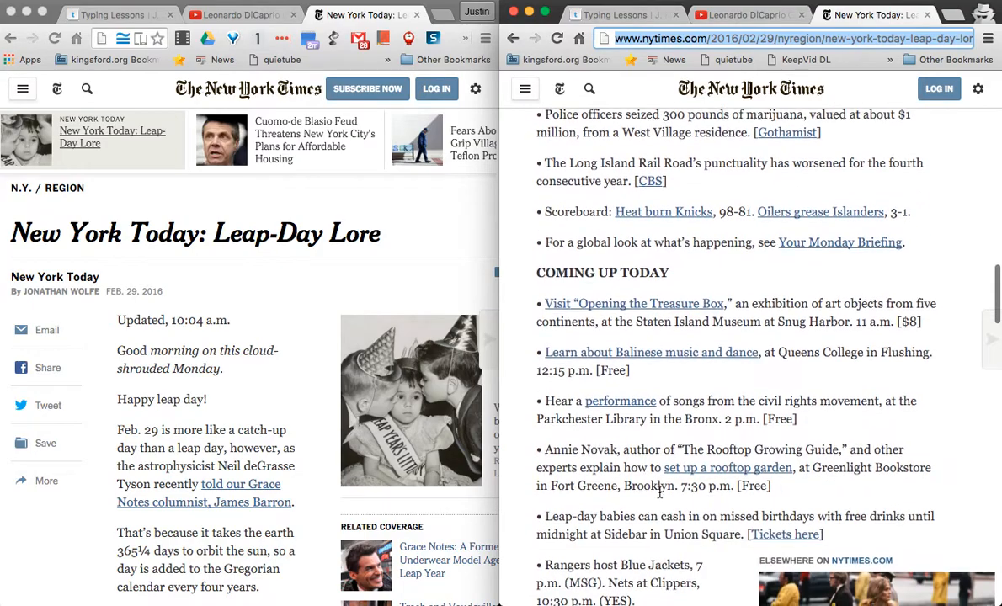
{"action": "scroll", "scroll_direction": "down", "scroll_amount": 3}
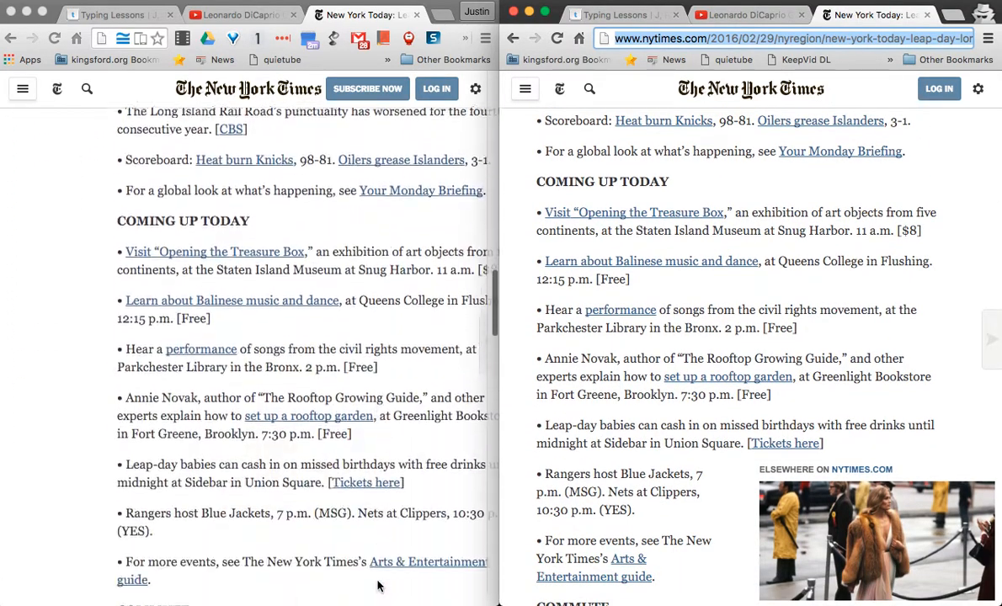
{"action": "scroll", "scroll_direction": "down", "scroll_amount": 3}
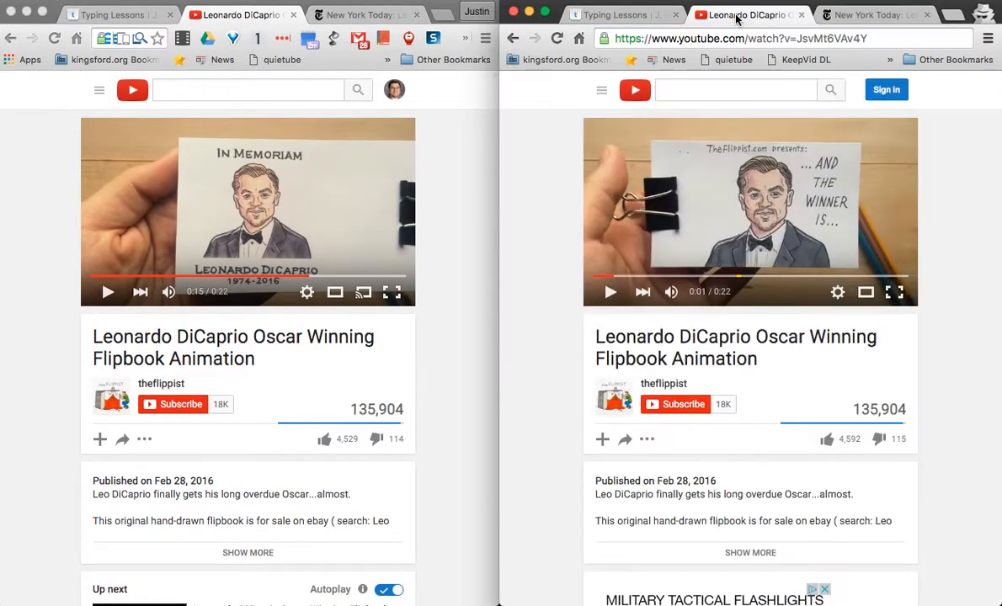
{"action": "mouse_move", "coordinate": [532, 315]}
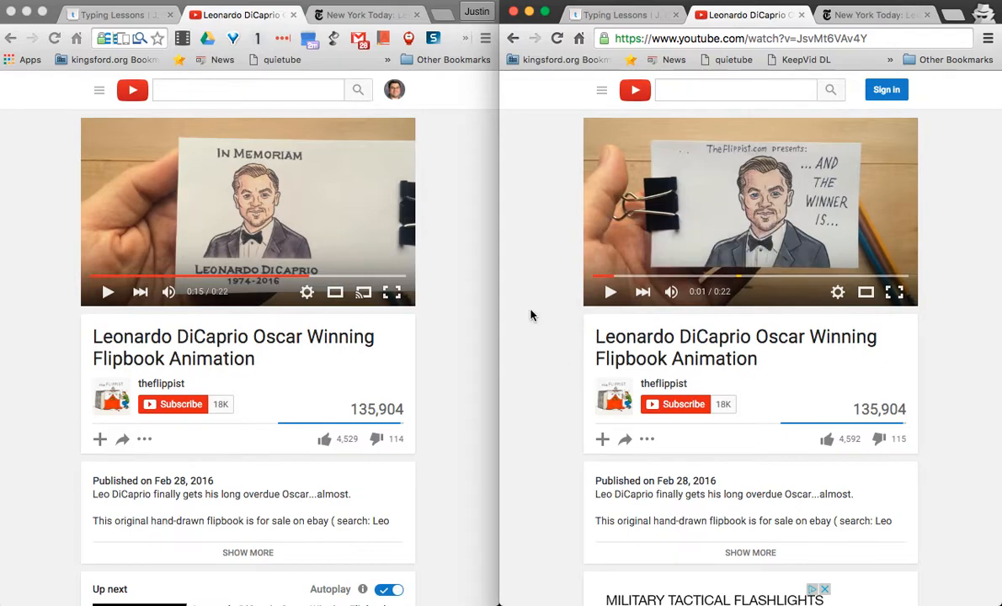
{"action": "mouse_move", "coordinate": [547, 326]}
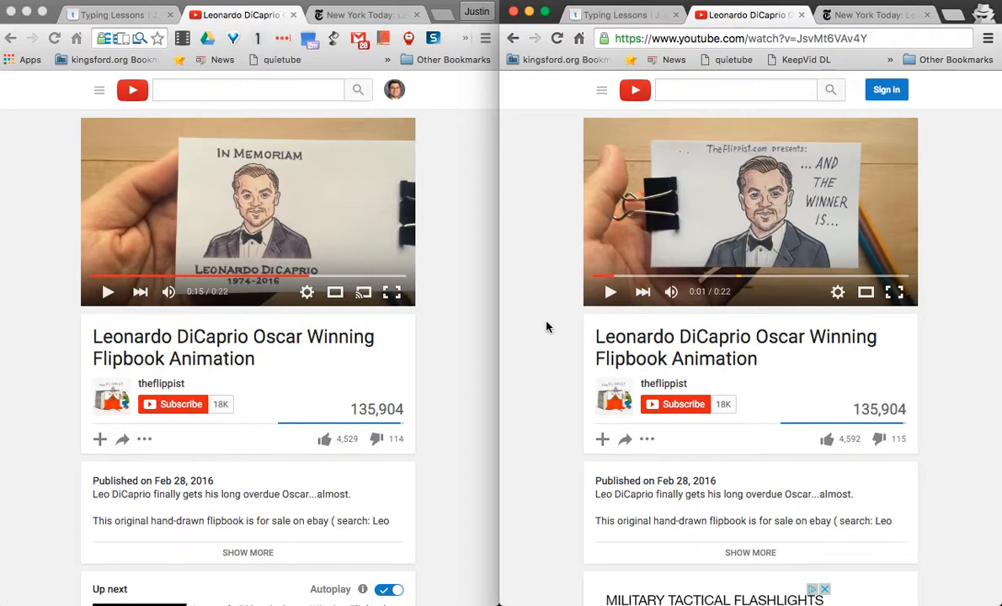
Step: Scroll down the DiCaprio Oscar flipbook video page to the content and ad below the player
{"action": "scroll", "scroll_direction": "down", "scroll_amount": 3}
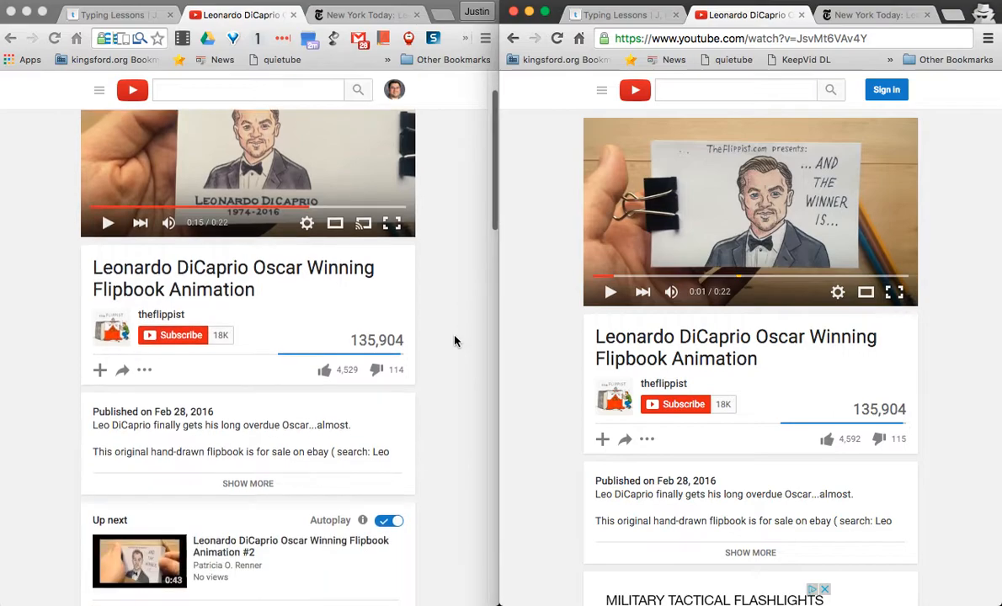
{"action": "scroll", "scroll_direction": "down", "scroll_amount": 3}
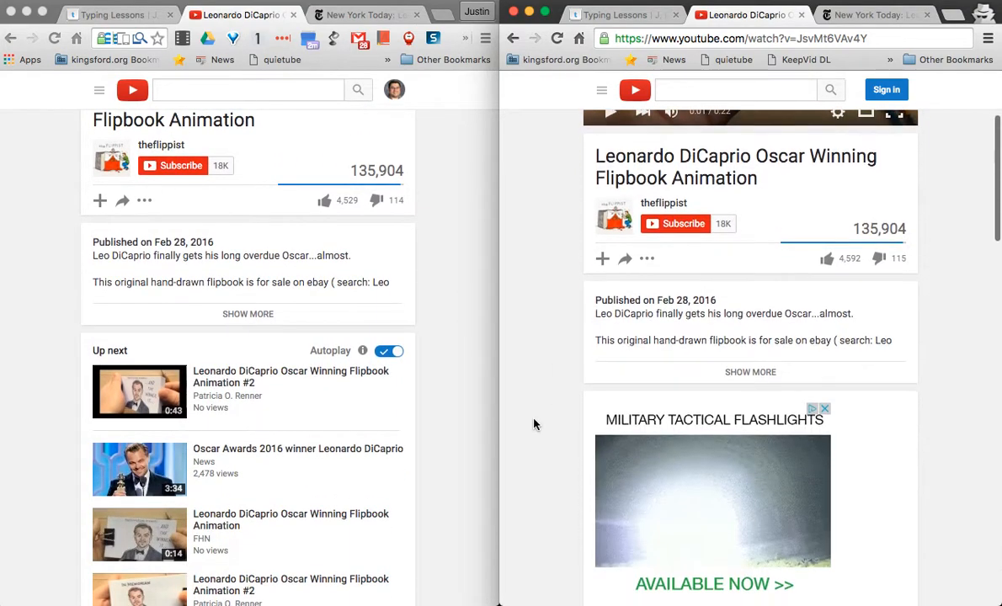
{"action": "scroll", "scroll_direction": "down", "scroll_amount": 3}
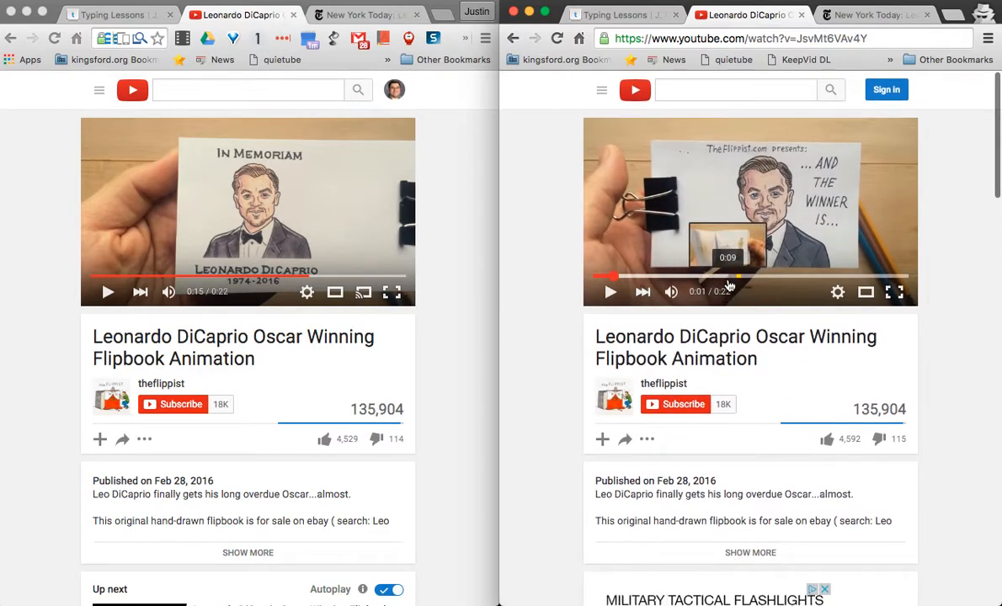
Step: Start the DiCaprio flipbook video so it plays through to 0:22
{"action": "left_click", "coordinate": [609, 294]}
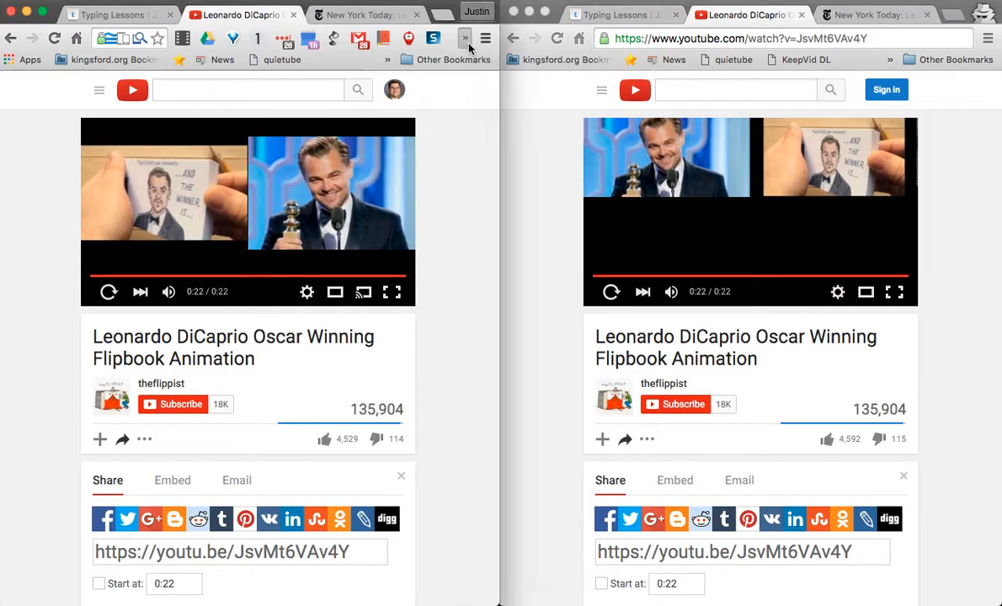
Step: Show uBlock Origin's popup from the extensions menu, reporting 37 requests (16%) blocked on YouTube
{"action": "left_click", "coordinate": [465, 37]}
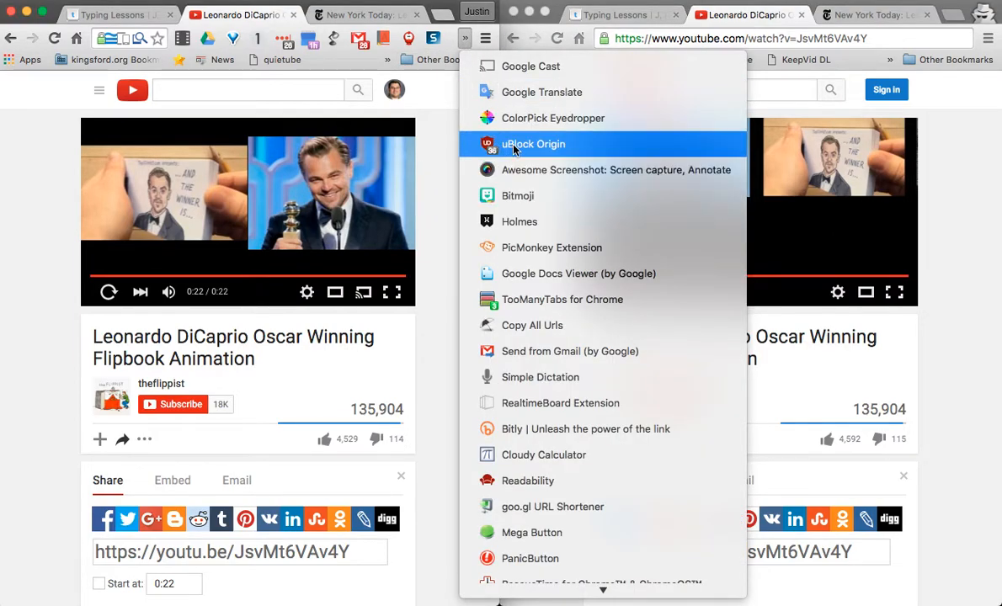
{"action": "left_click", "coordinate": [533, 145]}
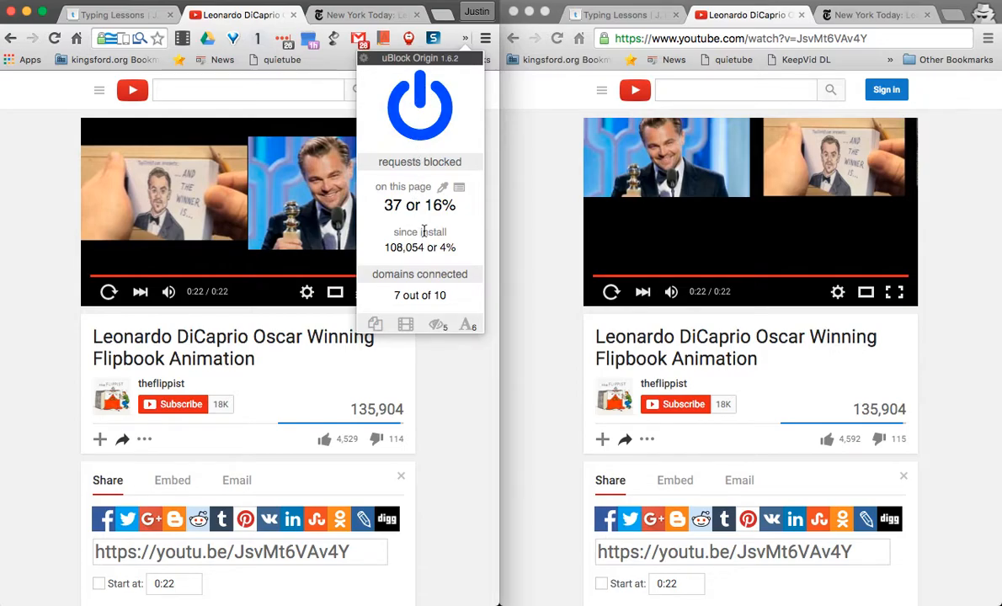
{"action": "mouse_move", "coordinate": [434, 329]}
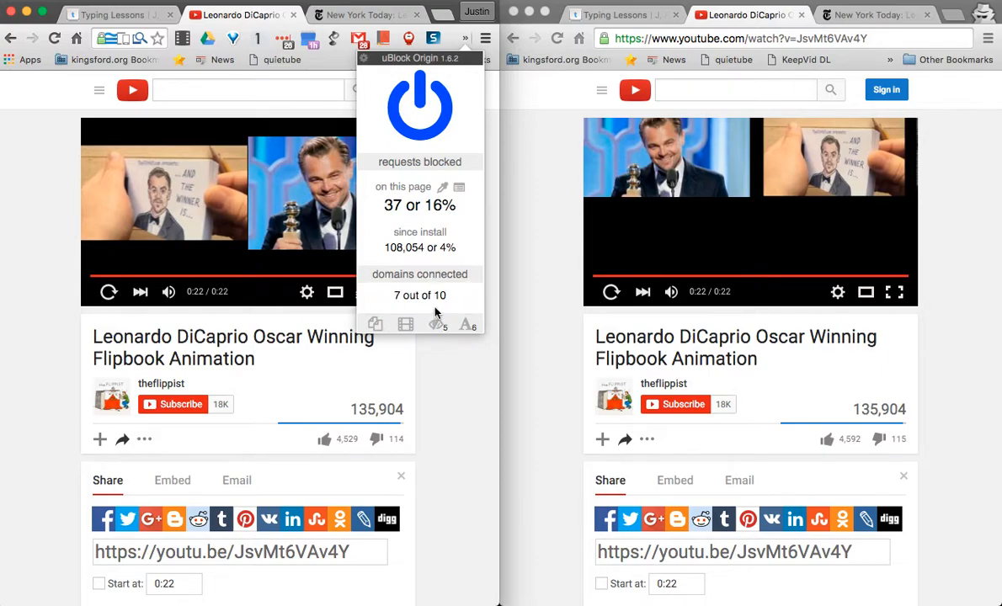
{"action": "mouse_move", "coordinate": [518, 266]}
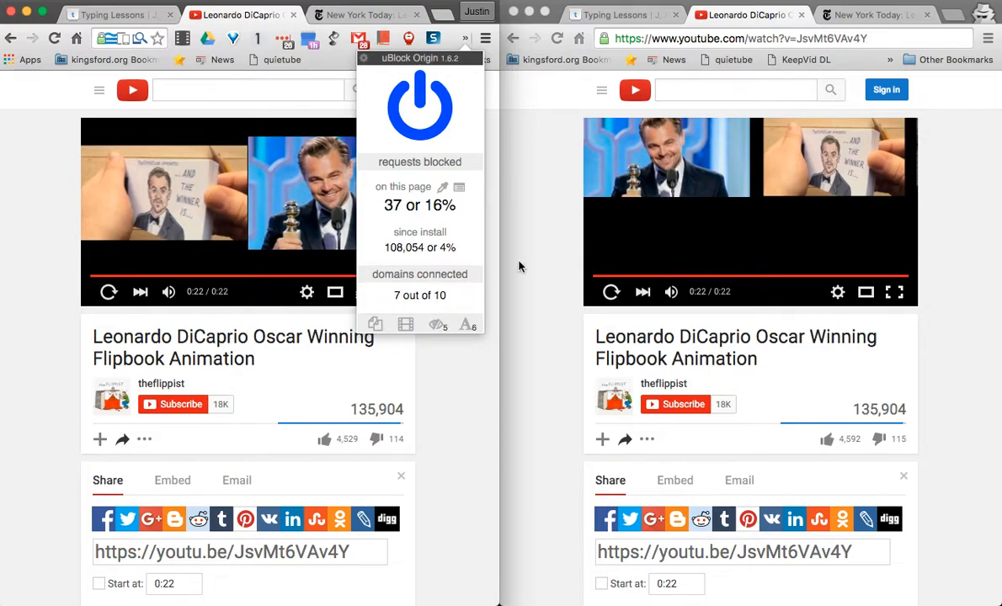